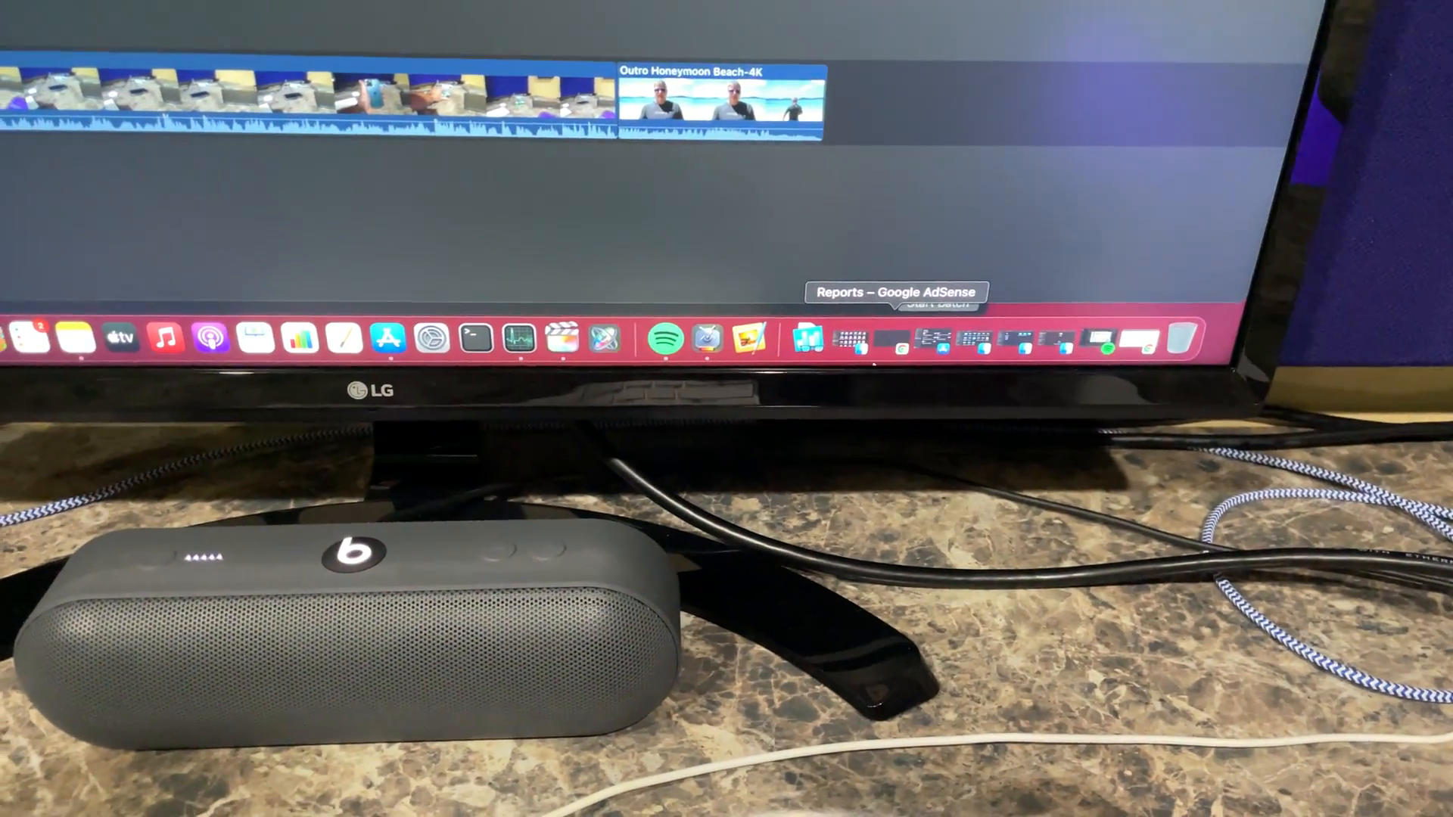
Start the batch encode of the iPhone 12 Pro Review .mov and show it in the Active queue.
{"action": "left_click", "coordinate": [760, 337]}
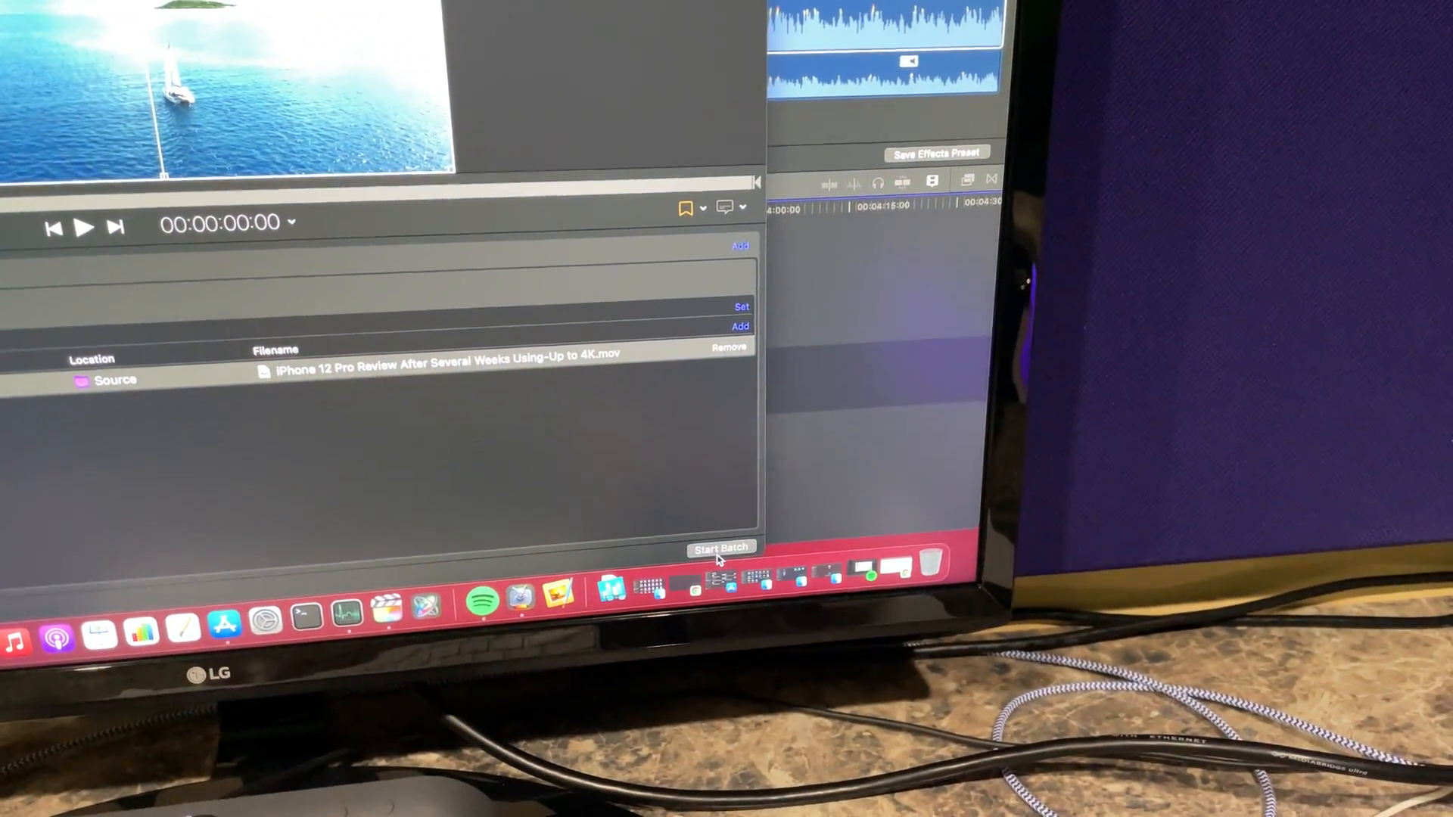
{"action": "left_click", "coordinate": [721, 548]}
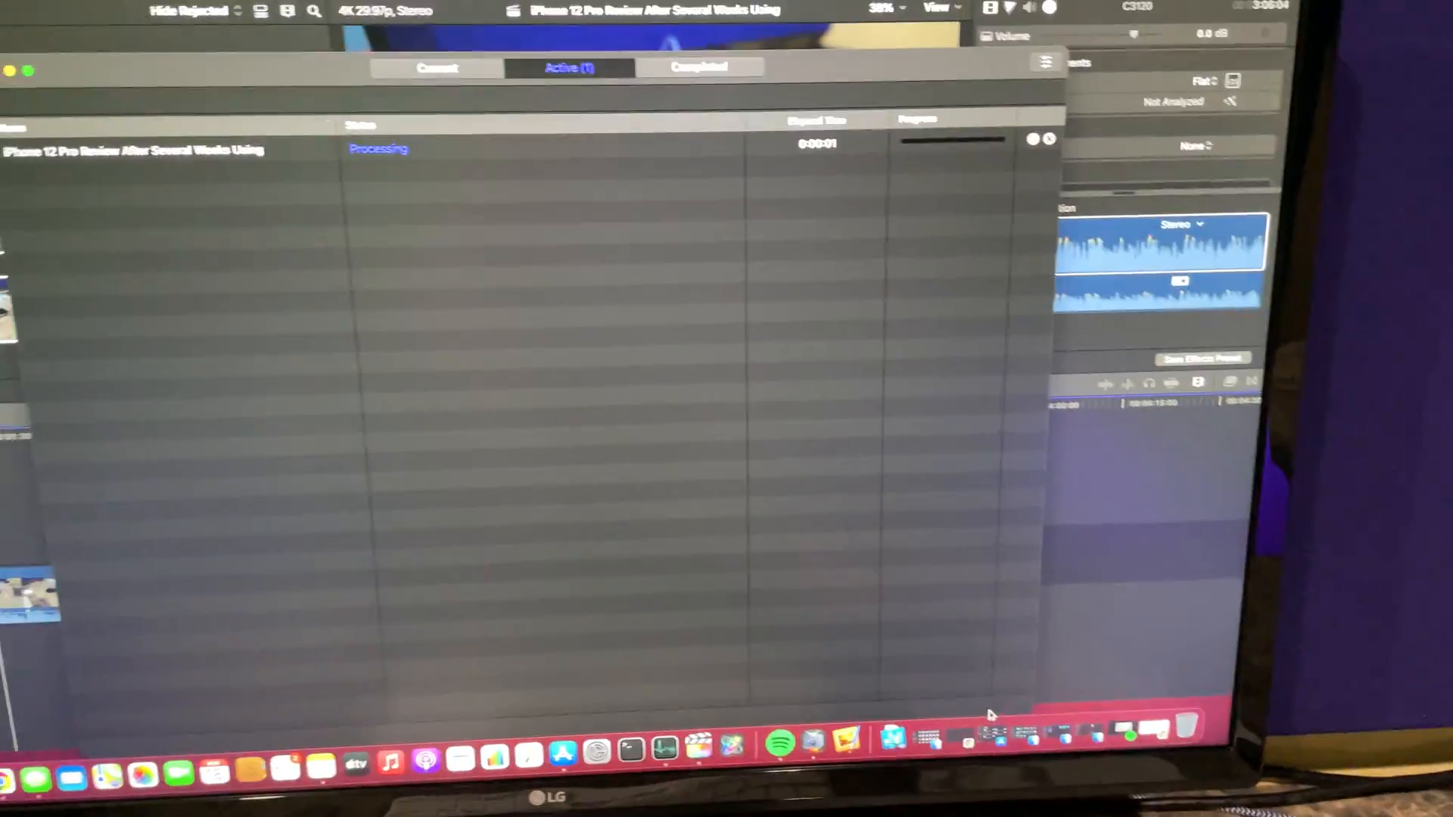